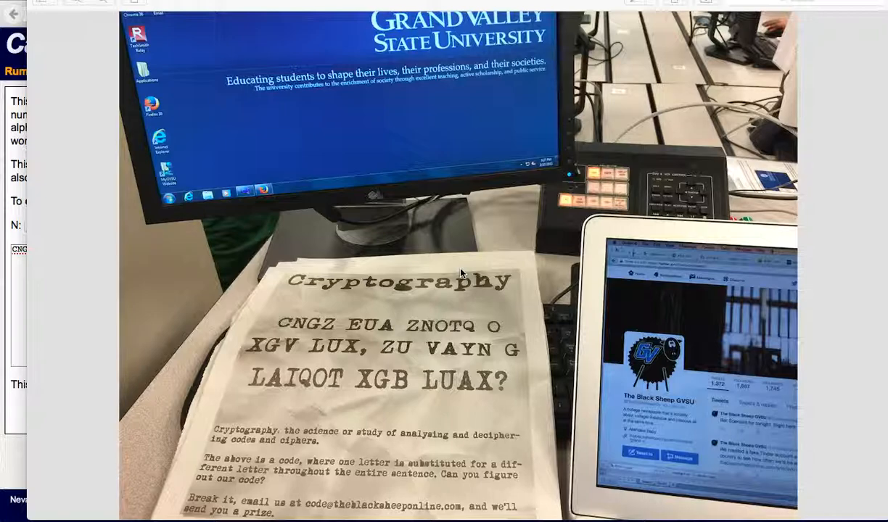
mouse_move(351, 322)
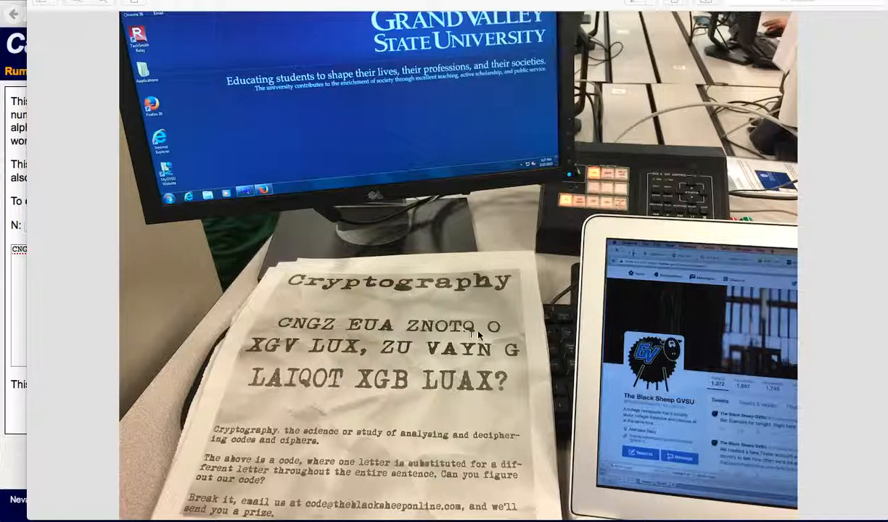
mouse_move(378, 352)
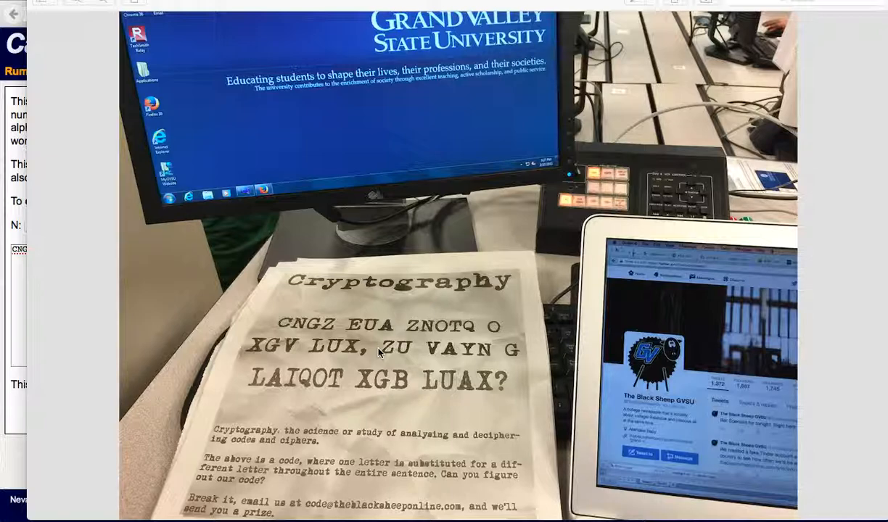
mouse_move(336, 331)
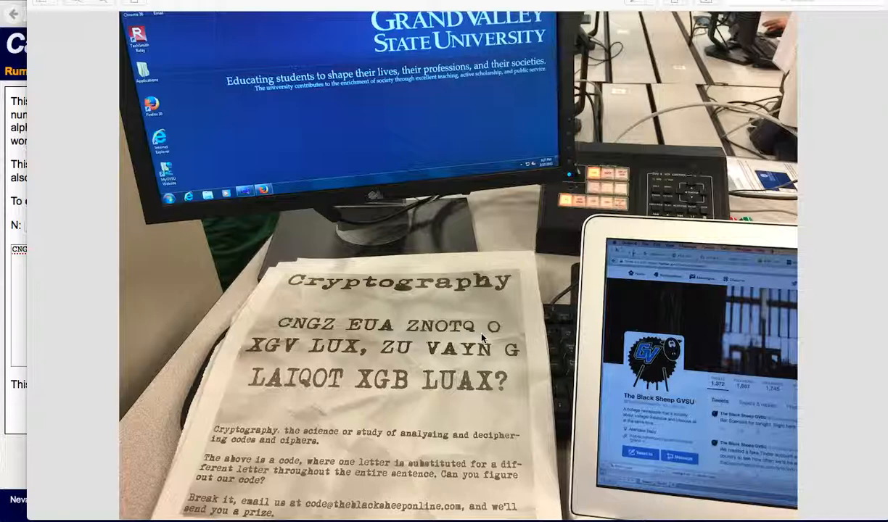
mouse_move(313, 357)
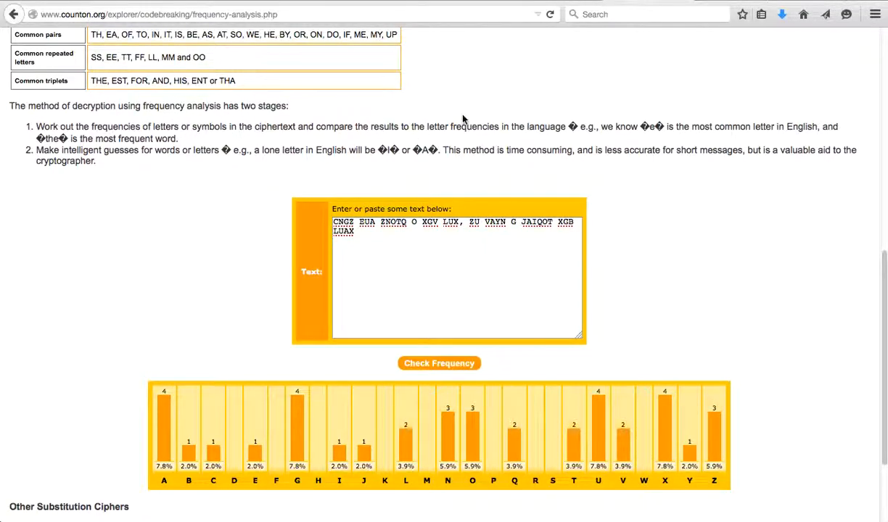
mouse_move(228, 354)
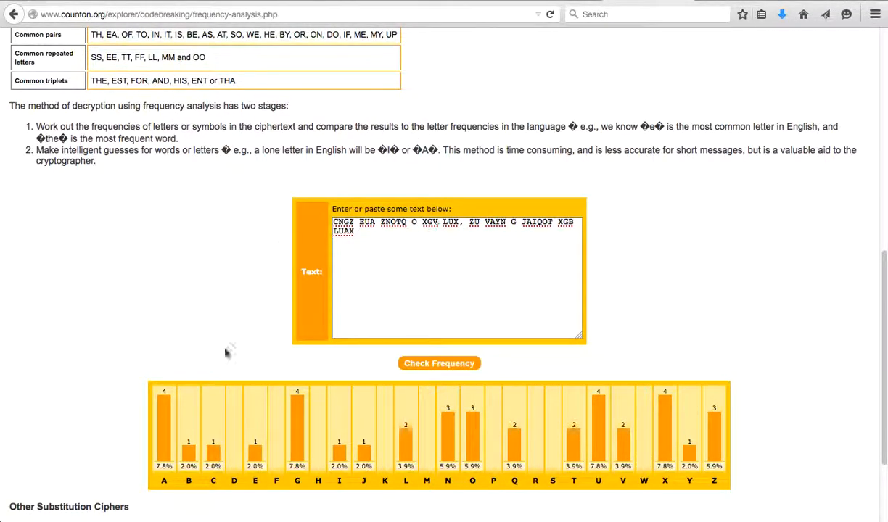
mouse_move(512, 435)
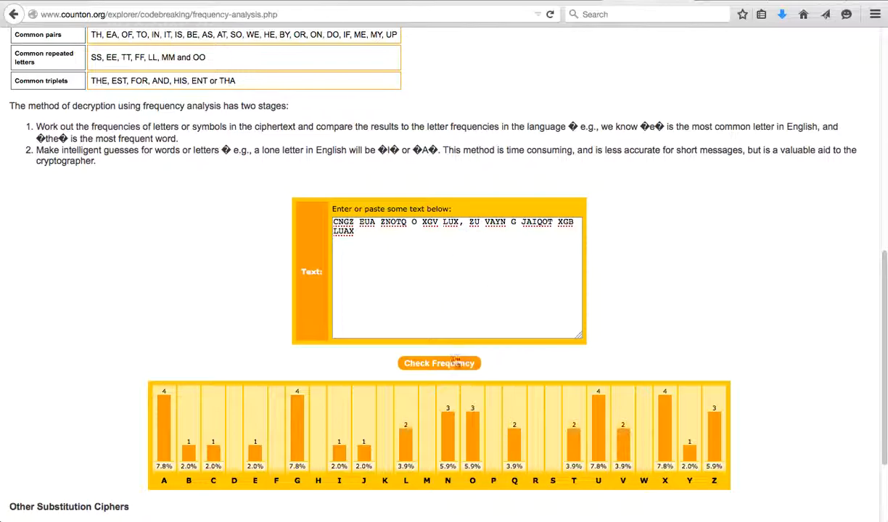
mouse_move(172, 415)
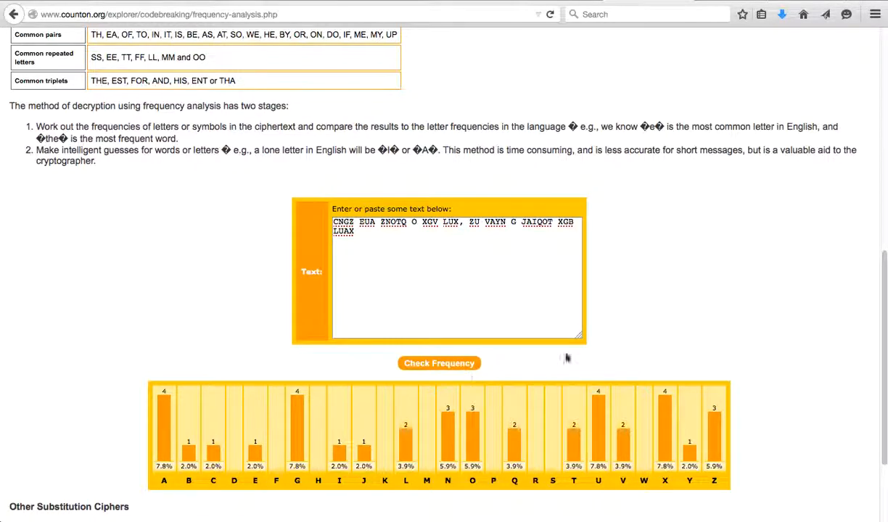
mouse_move(676, 414)
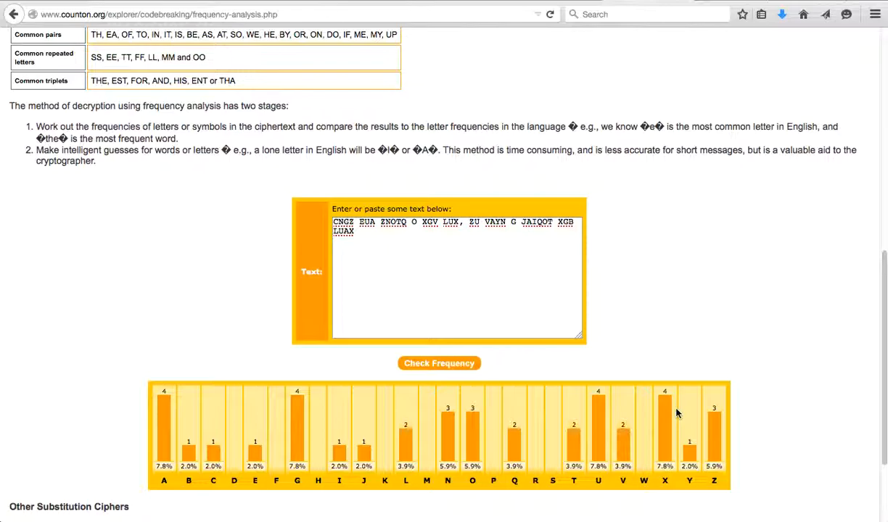
mouse_move(548, 200)
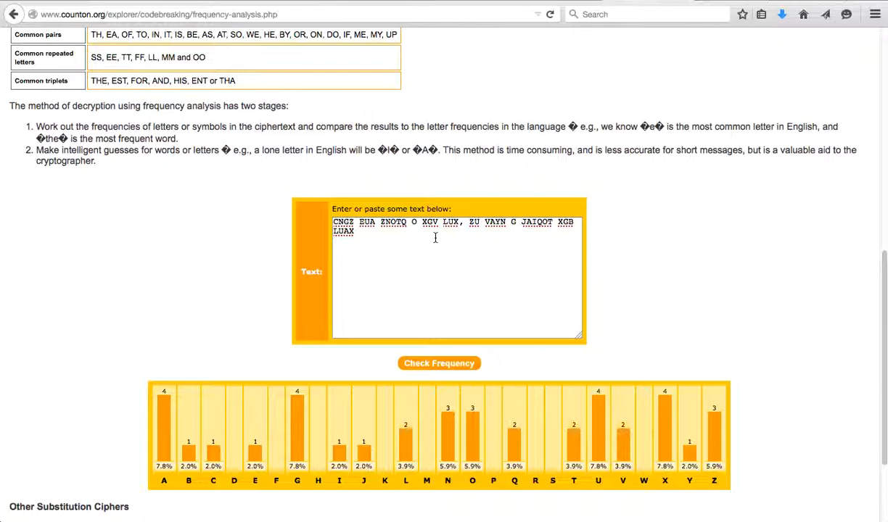
mouse_move(525, 104)
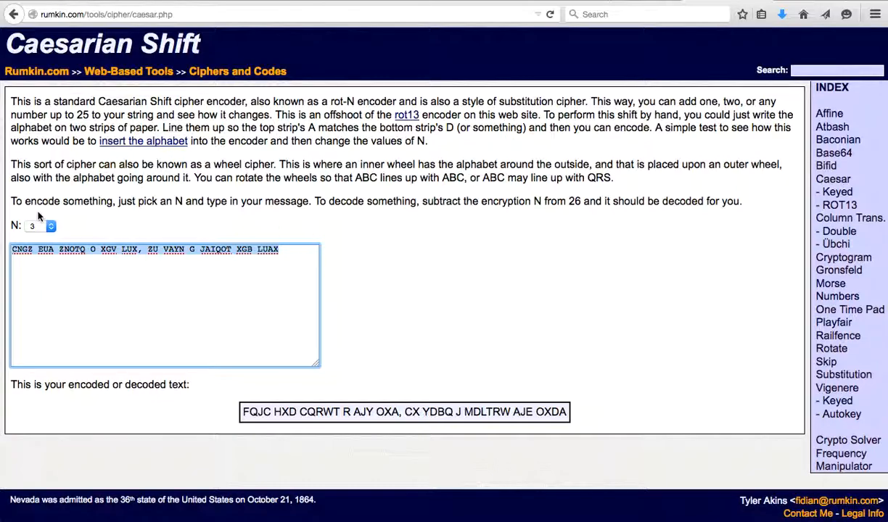
mouse_move(51, 26)
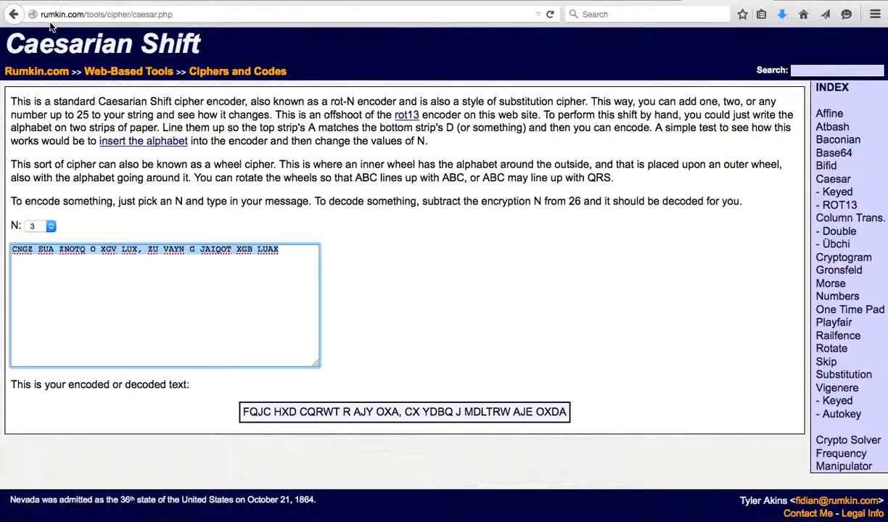
- Step the Caesarian shift through 4, 5, 6, 7, 8 and 9 without finding readable text
left_click(40, 227)
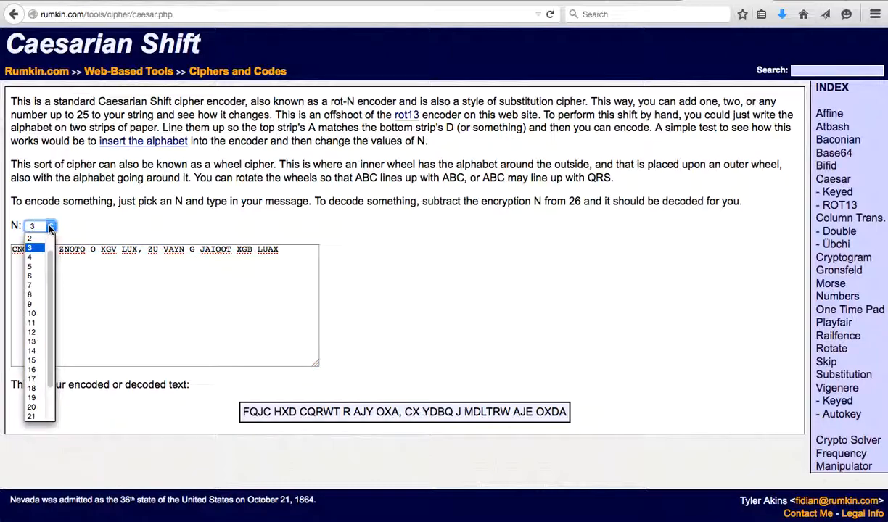
left_click(32, 258)
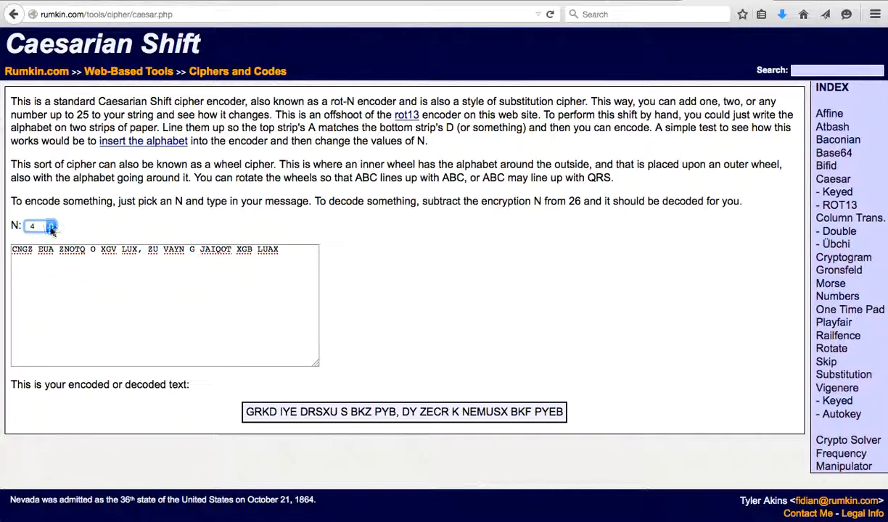
left_click(51, 224)
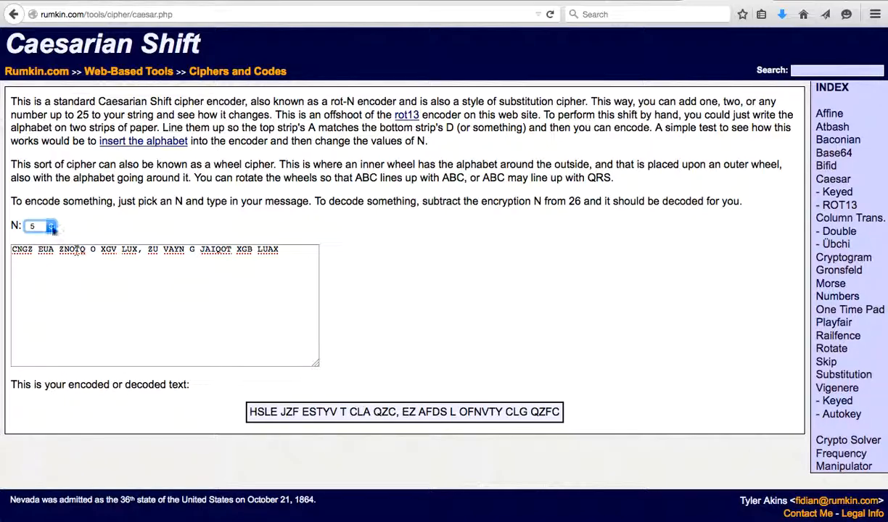
left_click(41, 226)
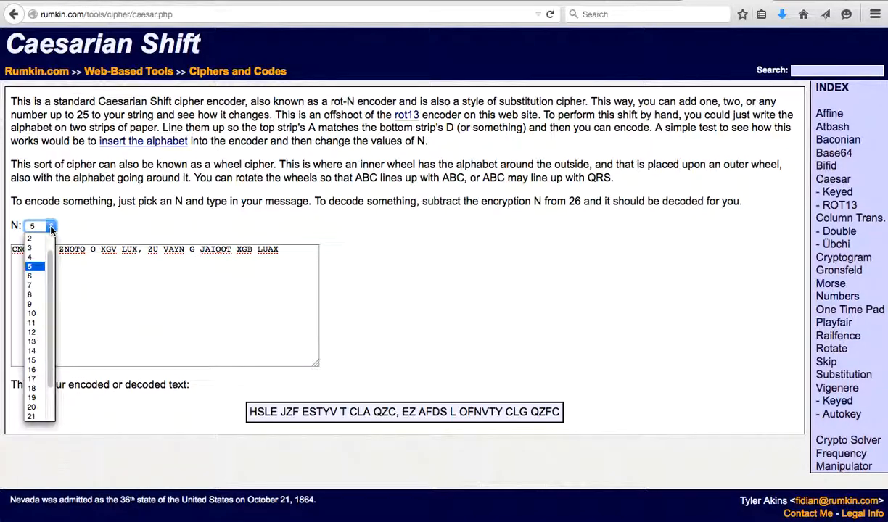
left_click(32, 275)
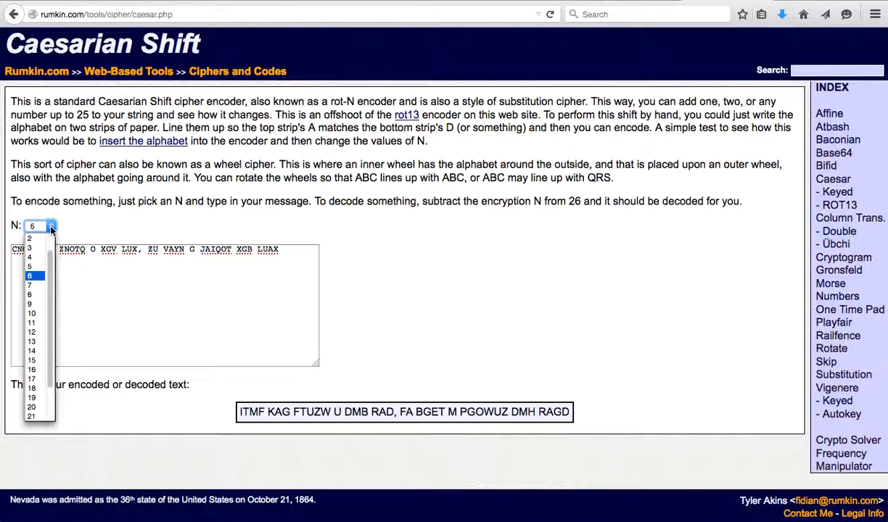
left_click(32, 284)
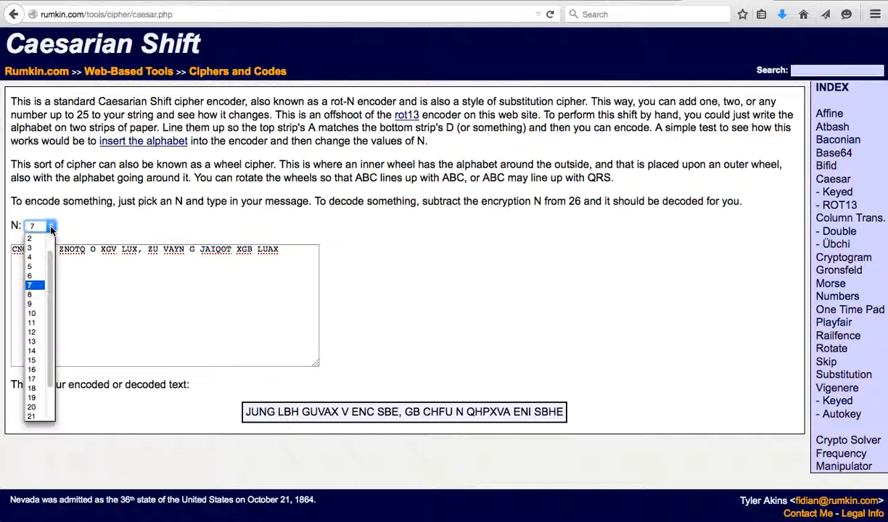
left_click(32, 293)
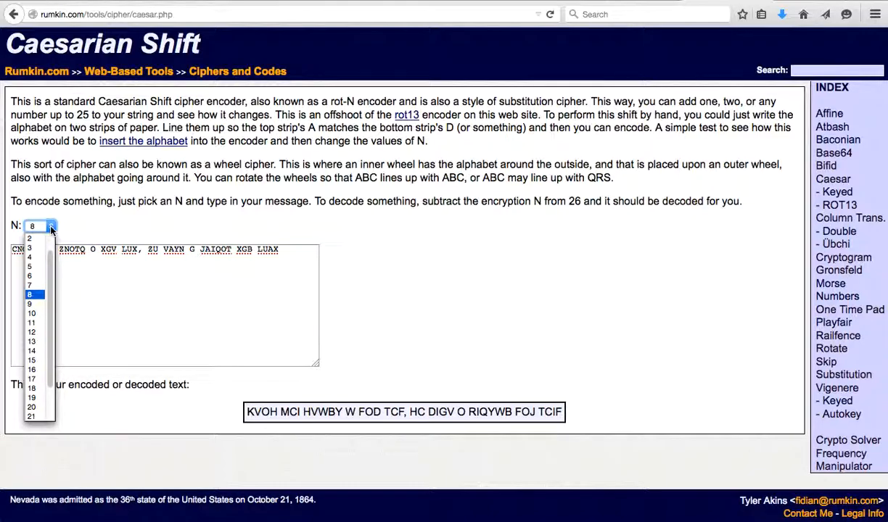
left_click(32, 303)
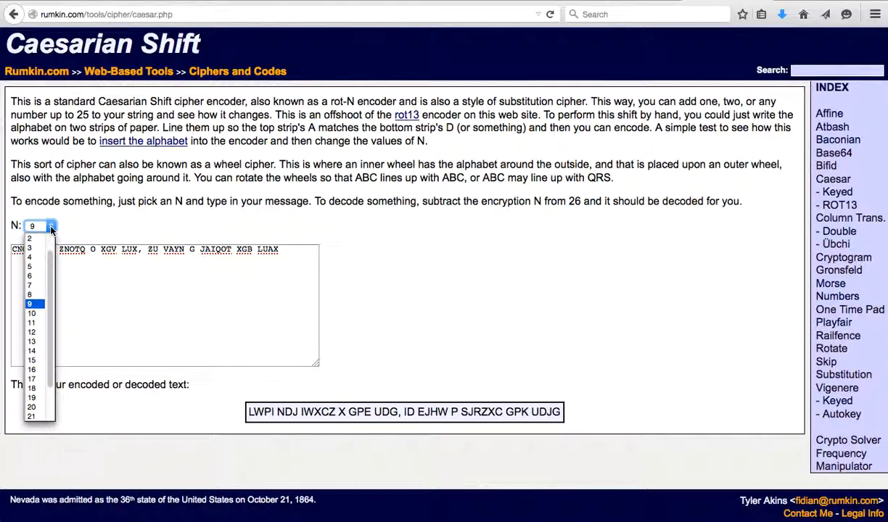
- Try shifts 11, 12, 15, 17 and 19, then settle on 20, which reads "What you think I rap for…"
left_click(32, 322)
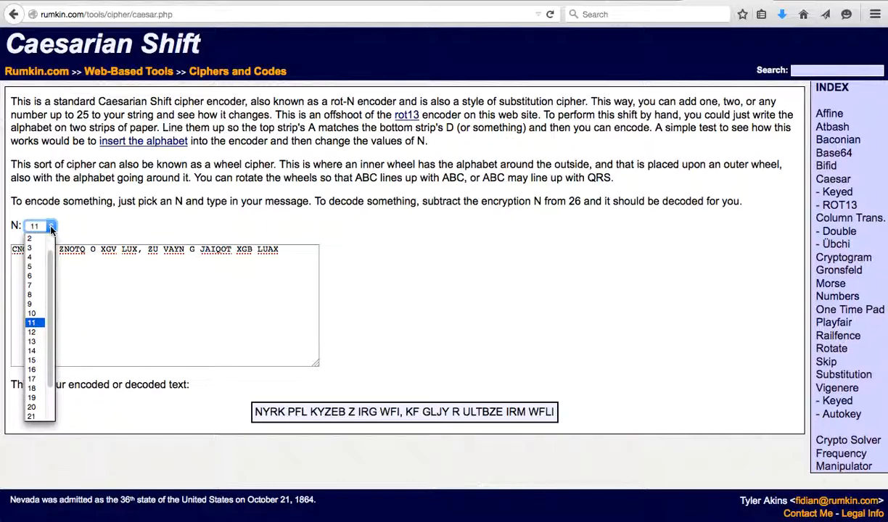
left_click(32, 331)
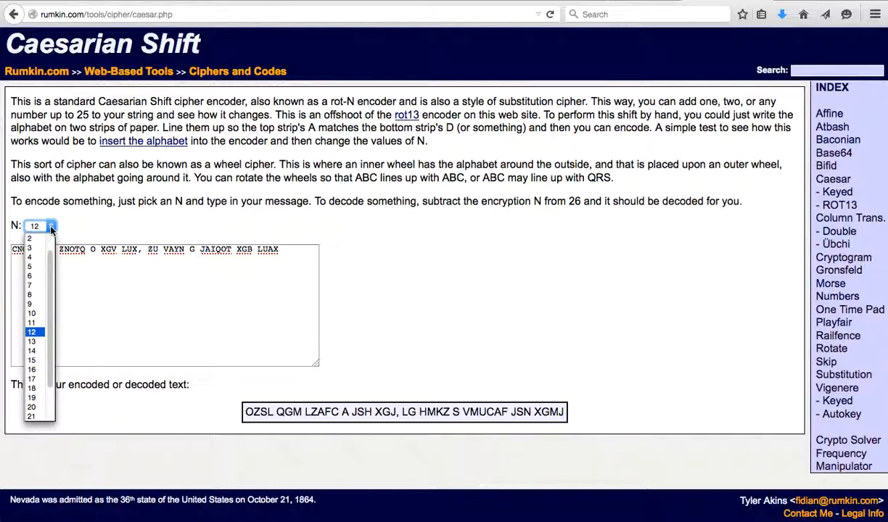
left_click(32, 359)
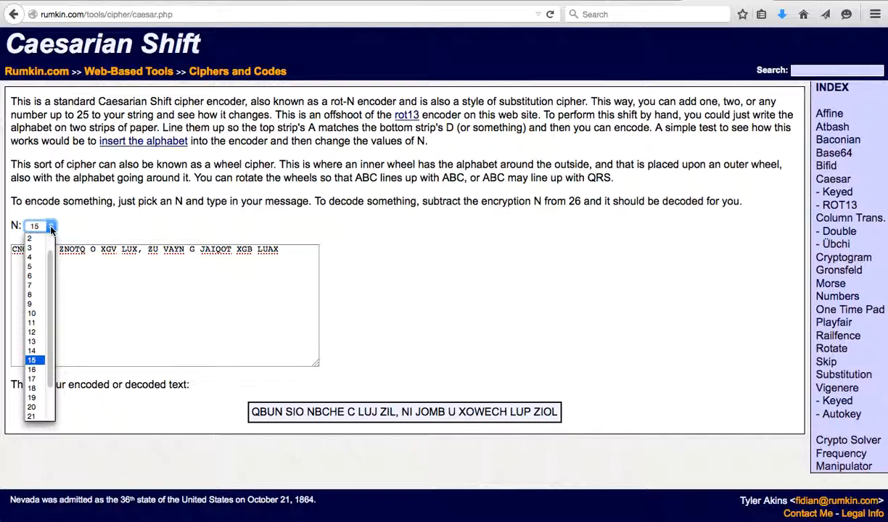
left_click(32, 377)
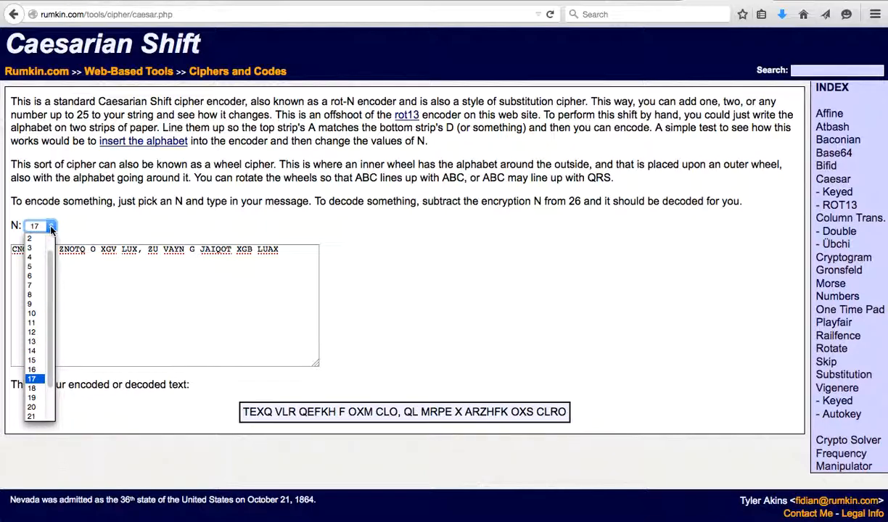
left_click(32, 398)
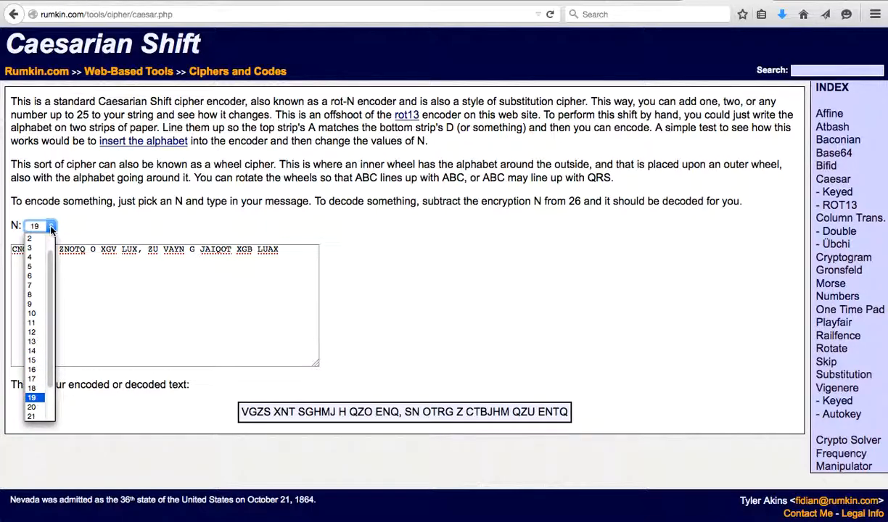
left_click(32, 406)
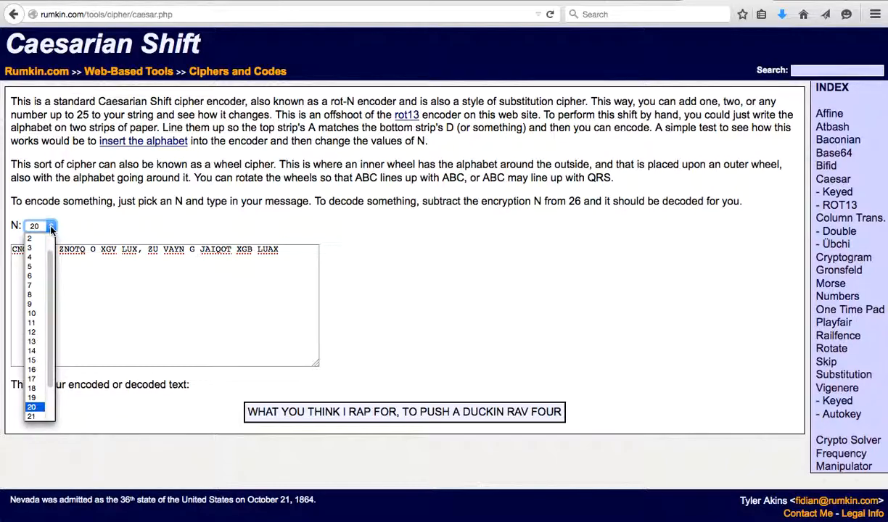
left_click(32, 406)
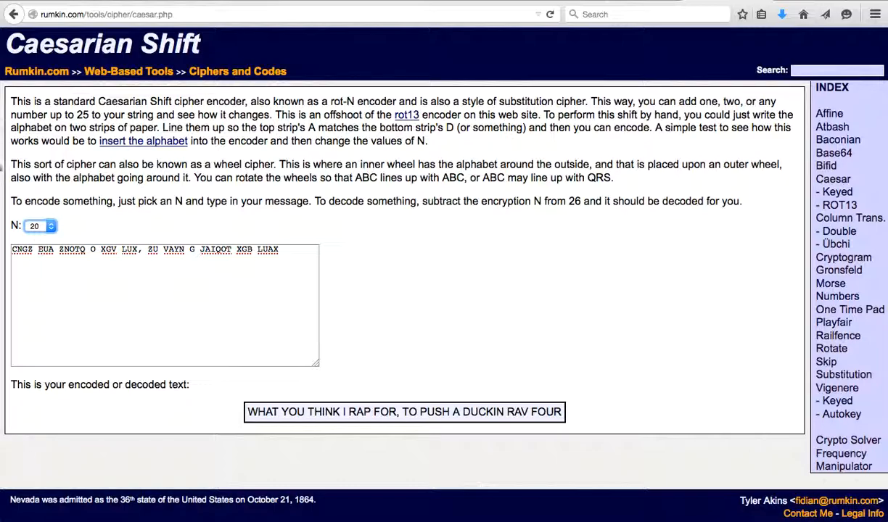
mouse_move(658, 56)
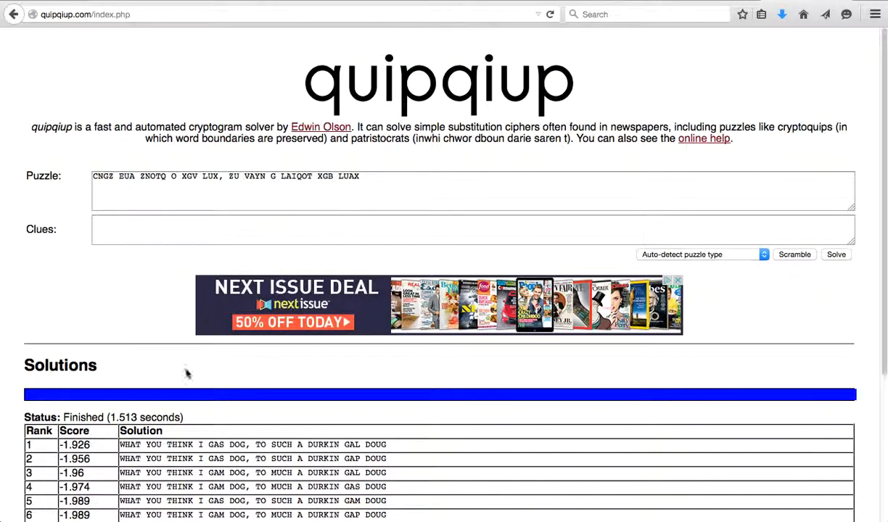
- Scroll down quipqiup's results to the ranked Solutions table of candidate decodings
scroll("down", 3)
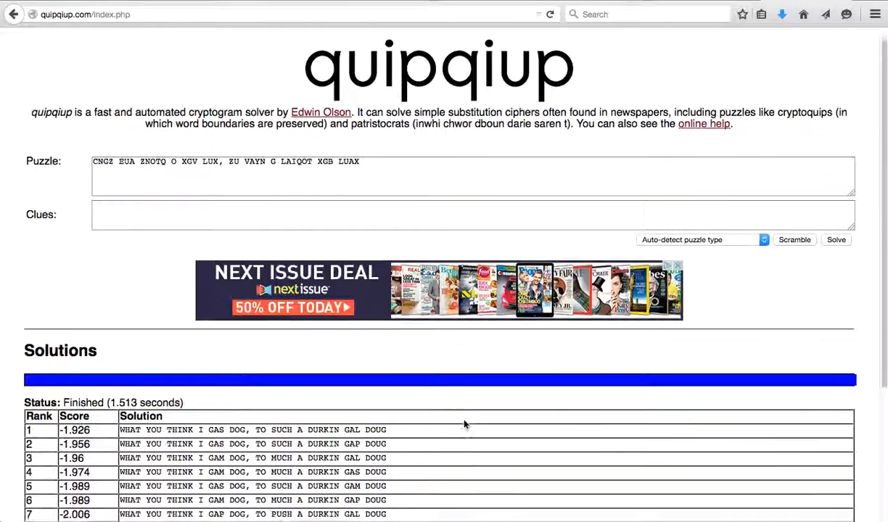
scroll("down", 3)
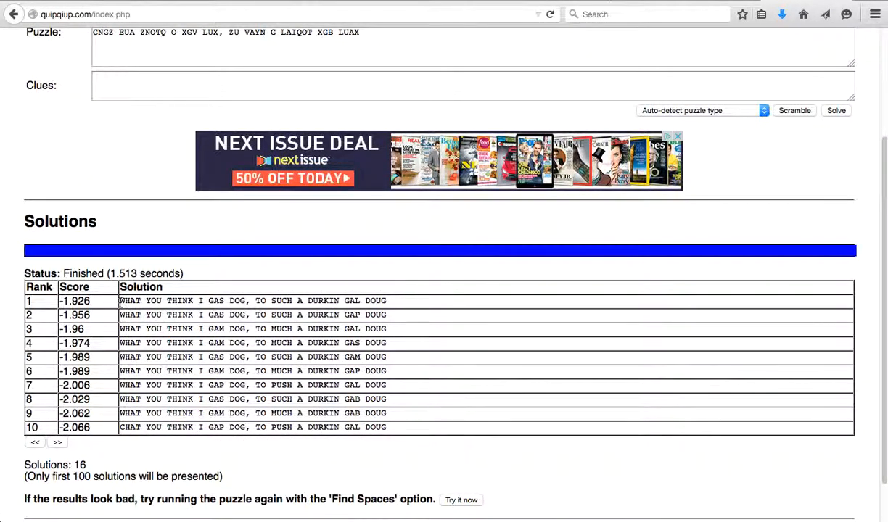